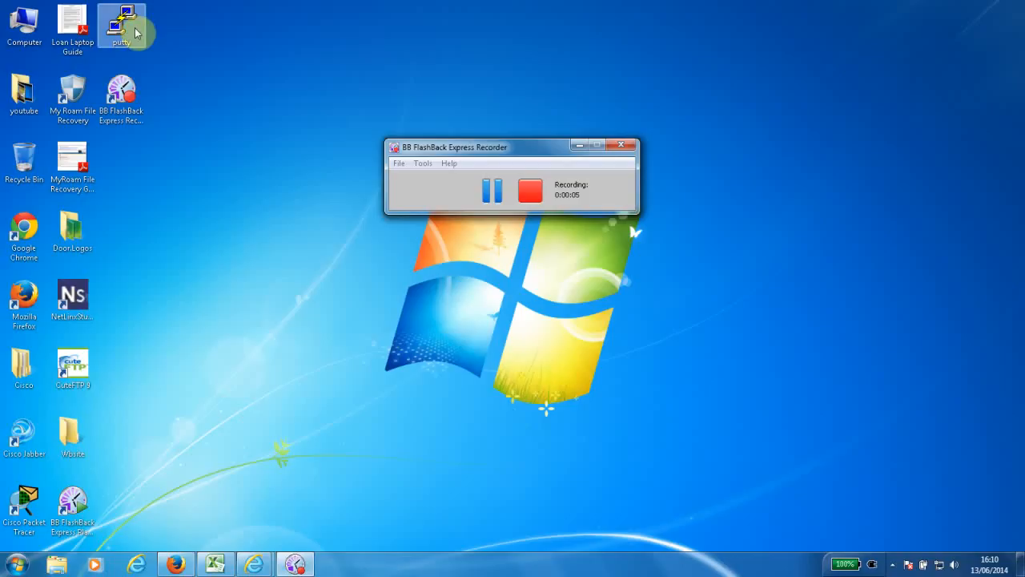
- Launch PuTTY from the desktop icon, allowing it past the unverified-publisher warning
double_click(121, 20)
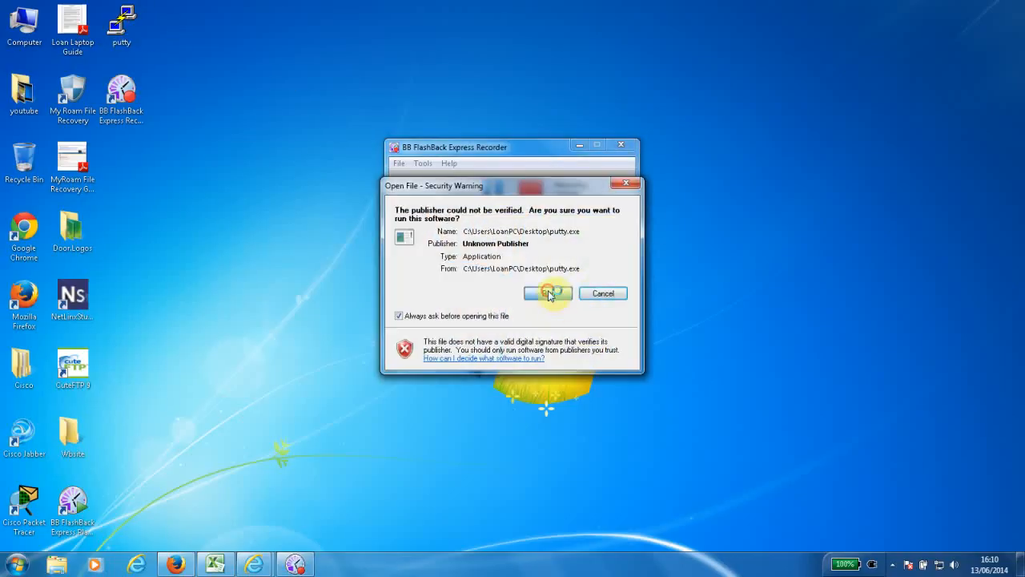
click(548, 293)
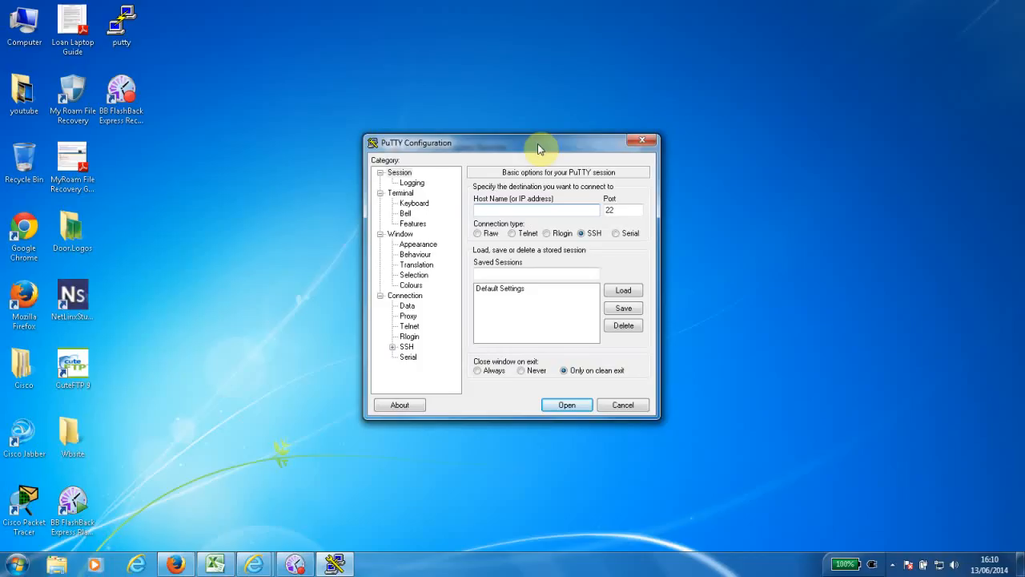
click(535, 210)
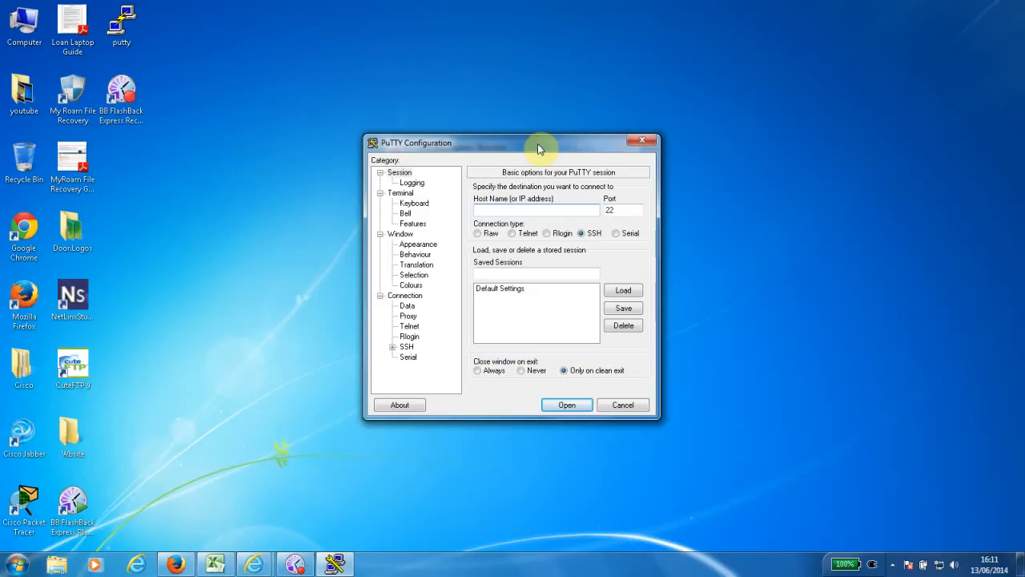
click(535, 209)
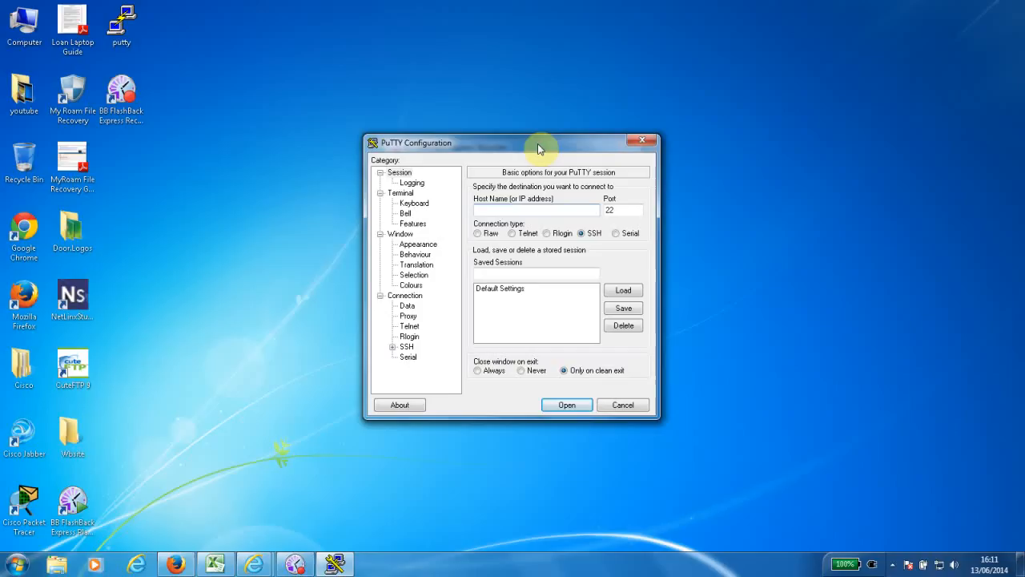
mouse_move(504, 241)
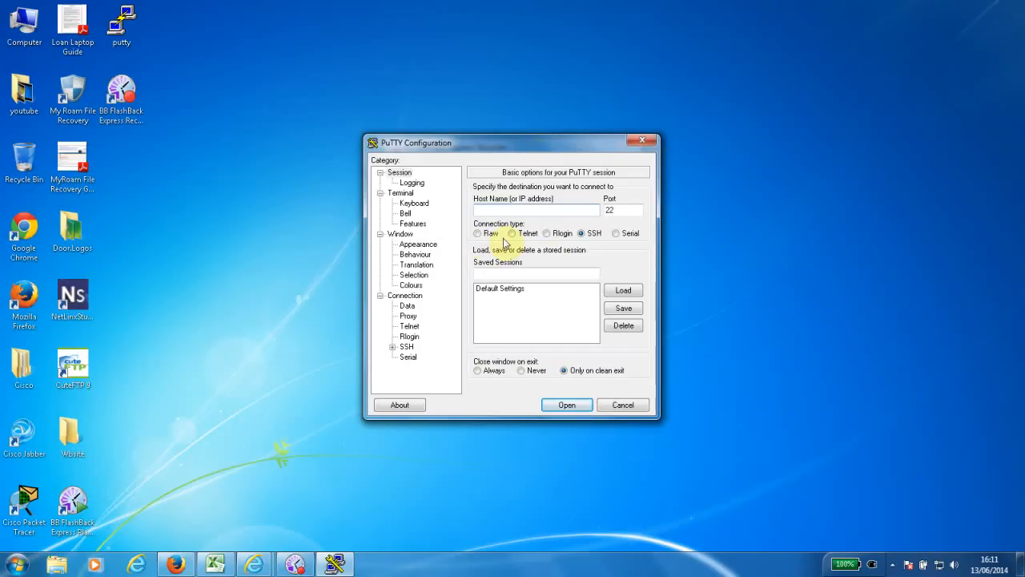
mouse_move(548, 258)
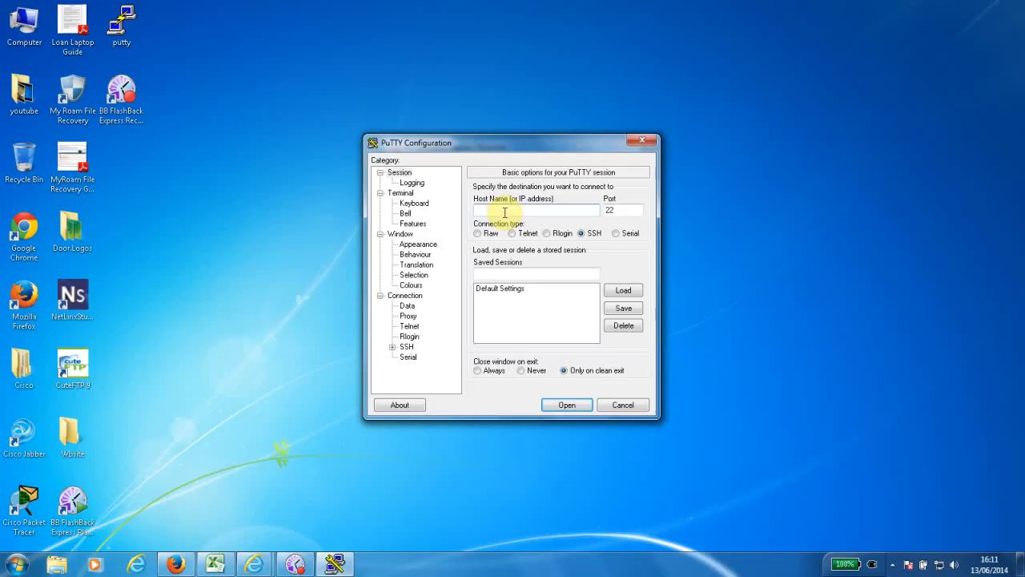
- Enter host 10.51.28.232 and open an SSH session on port 22
text(10)
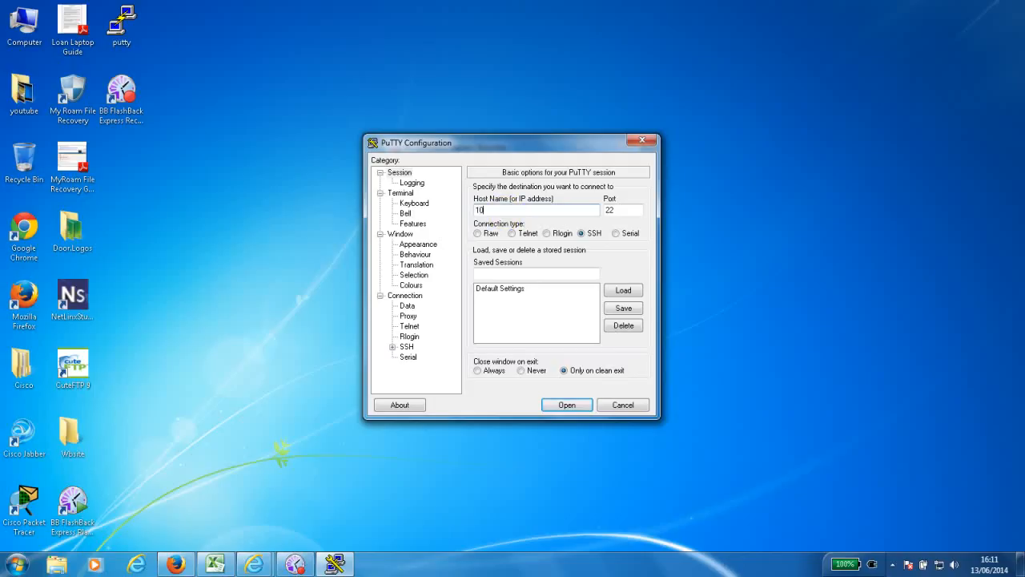
text(.51.28.232)
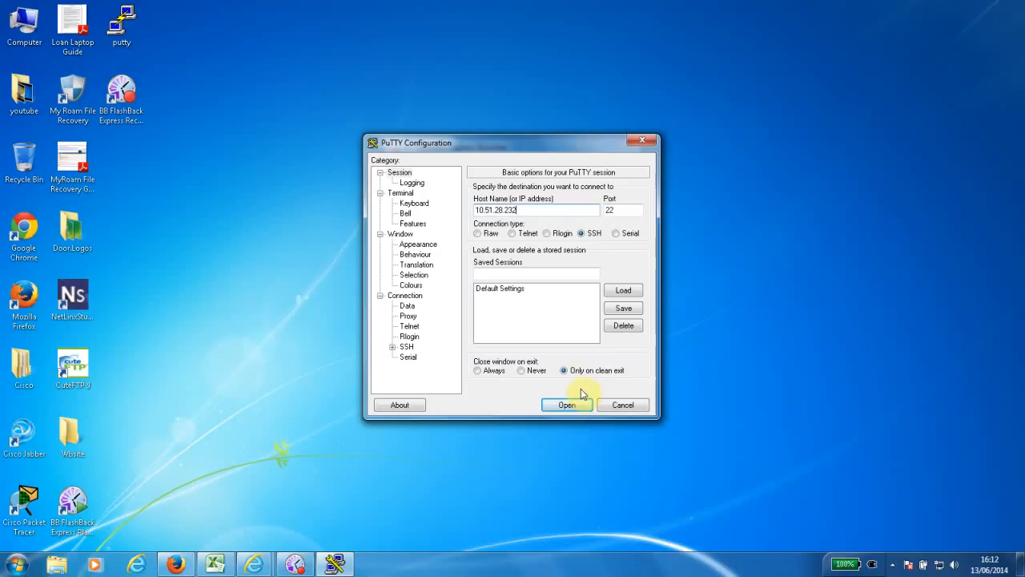
click(567, 404)
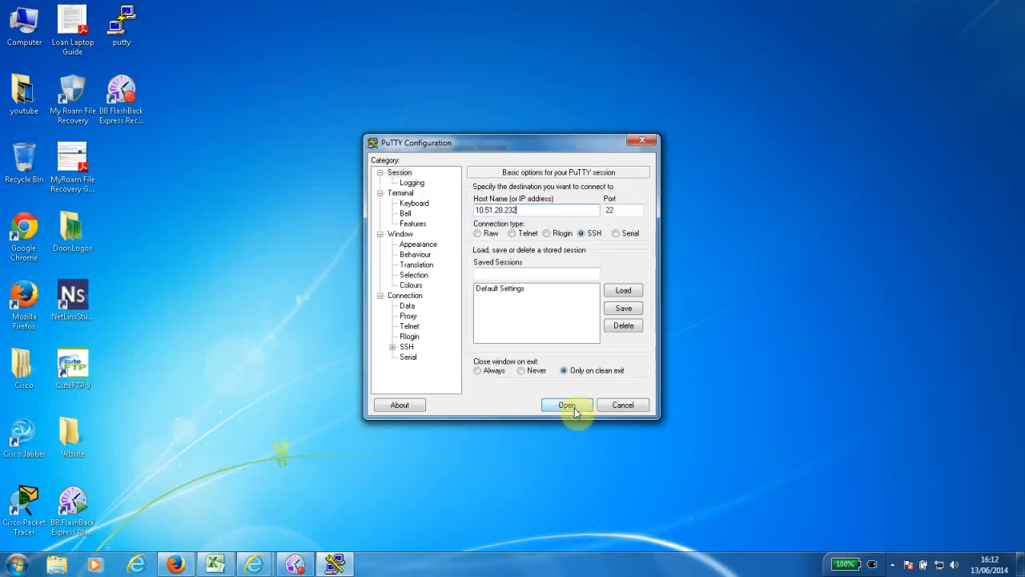
click(566, 405)
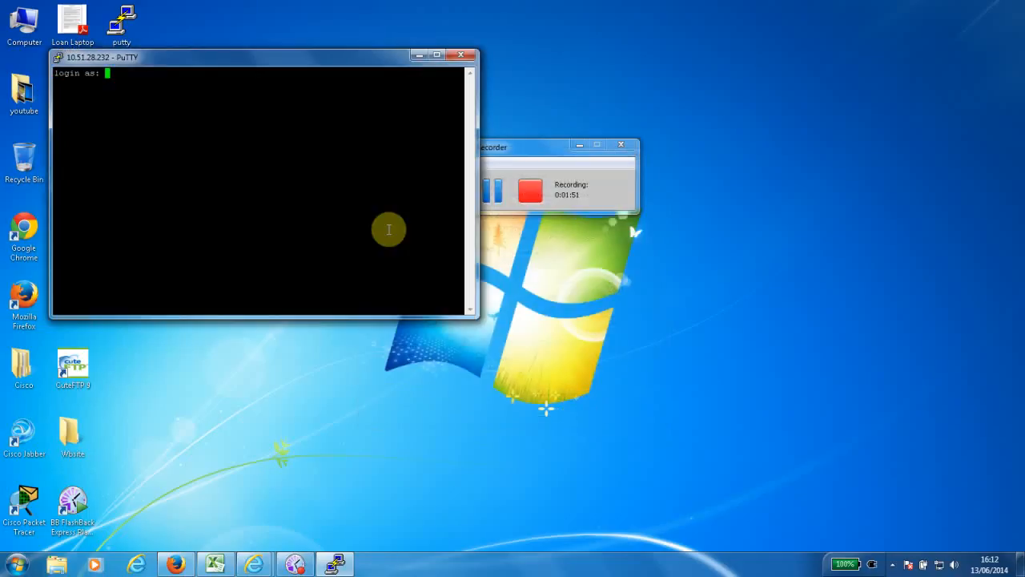